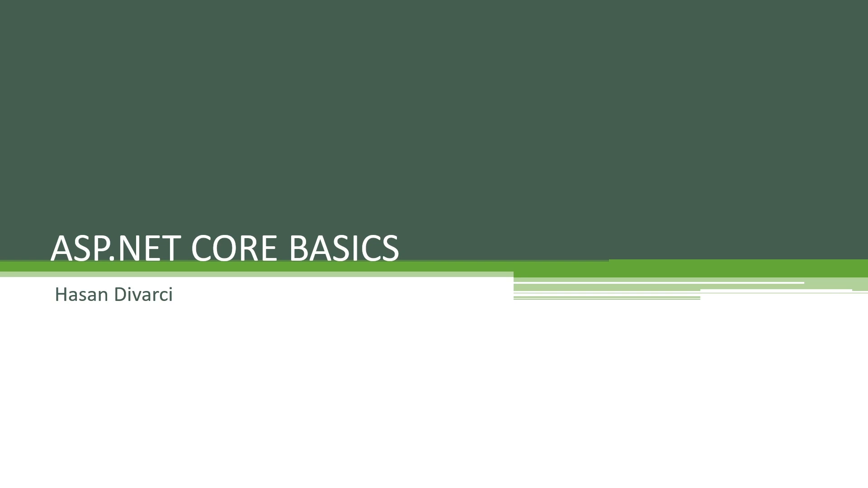
Step: Advance from the course title slide to the REQUIREMENTS slide listing web logic, Git-GitHub and C# fundamentals
key("Right")
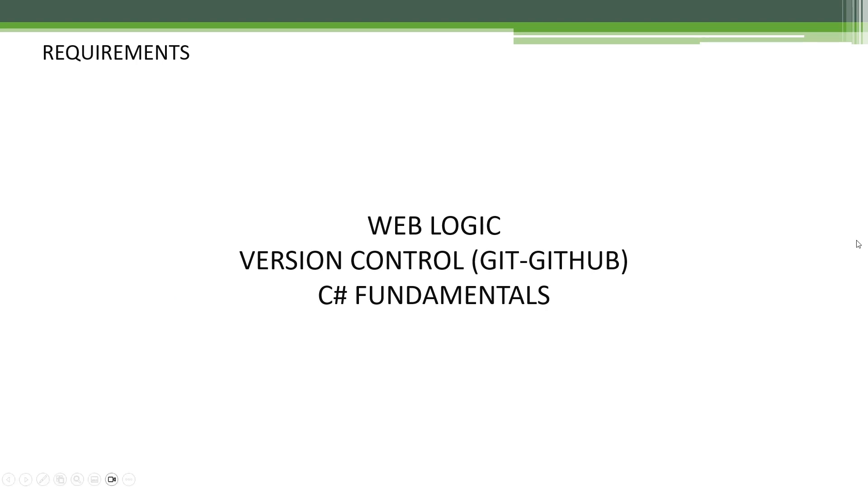
mouse_move(249, 183)
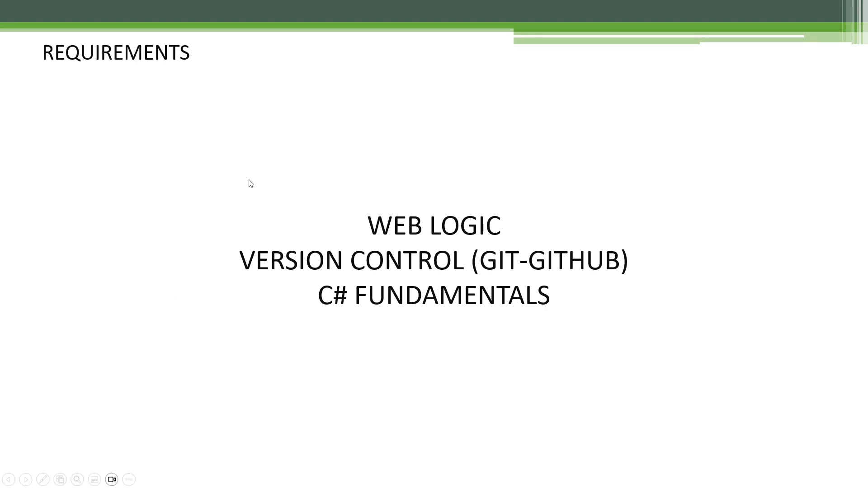
mouse_move(681, 198)
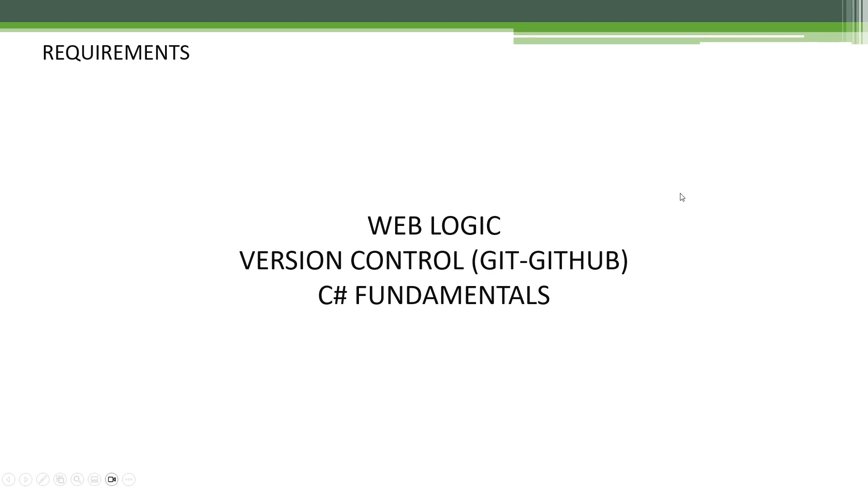
mouse_move(225, 247)
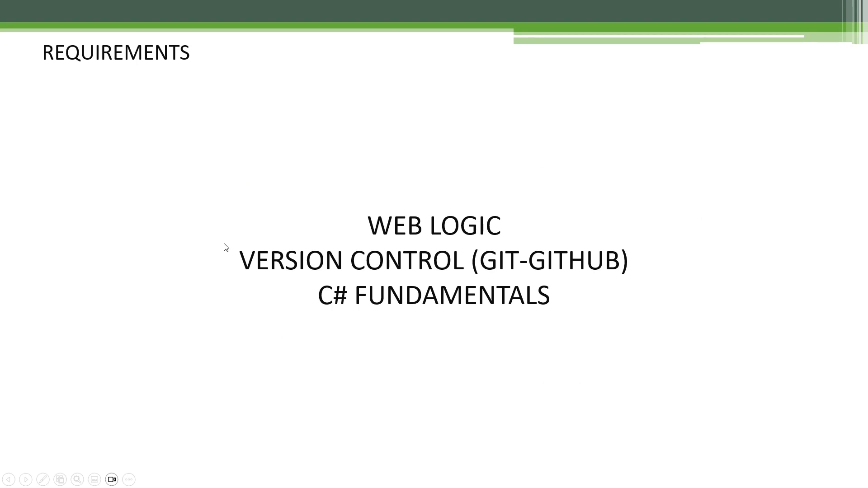
mouse_move(747, 321)
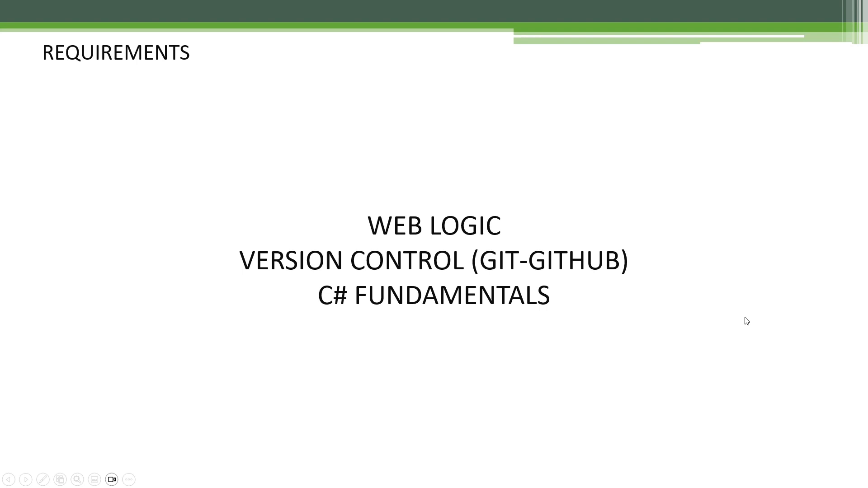
mouse_move(700, 299)
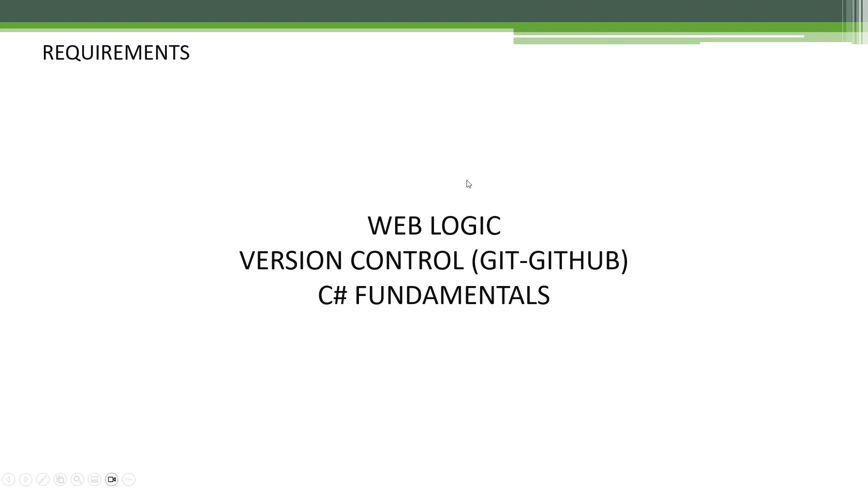
mouse_move(535, 193)
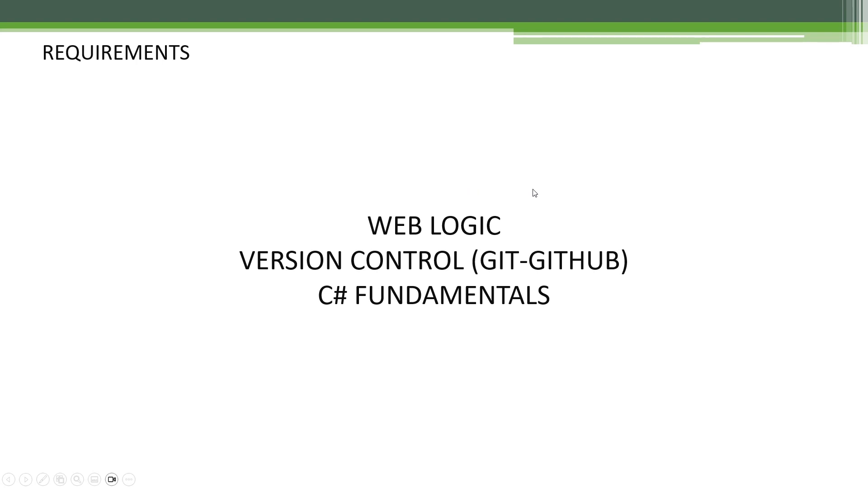
mouse_move(449, 250)
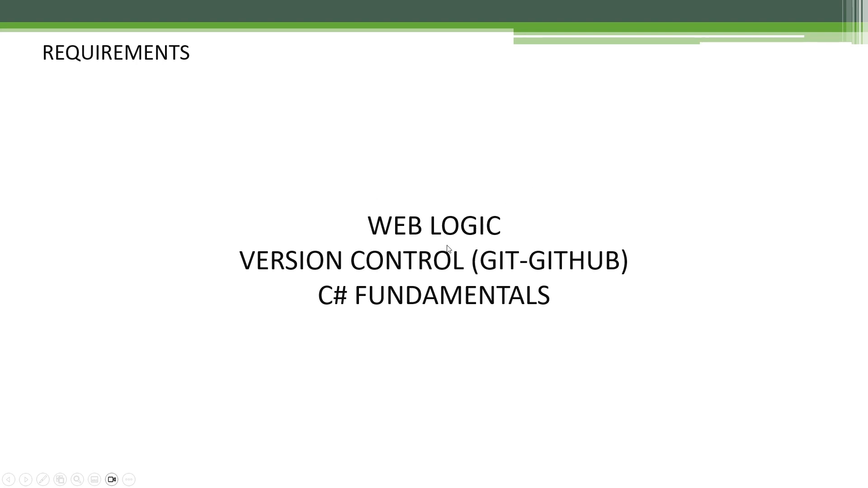
mouse_move(485, 210)
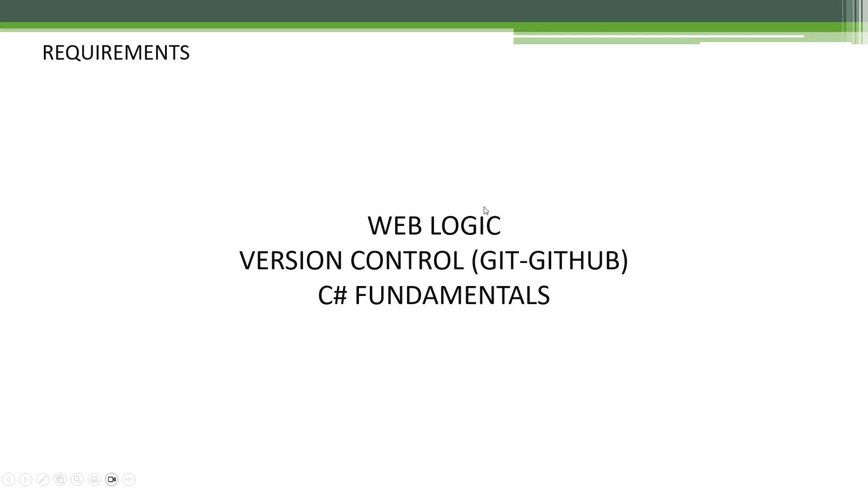
mouse_move(315, 249)
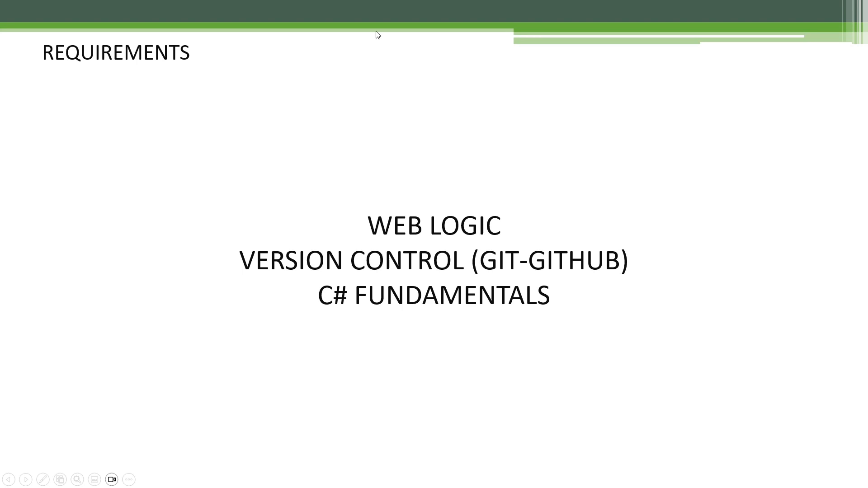
mouse_move(486, 281)
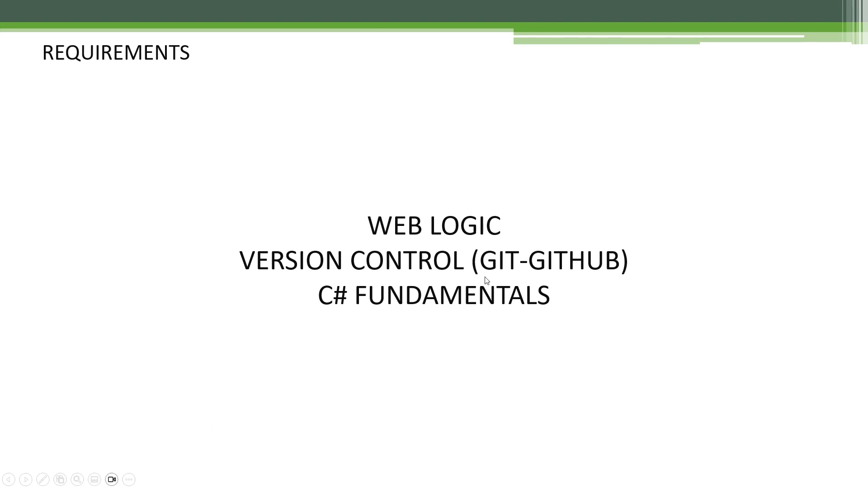
mouse_move(690, 99)
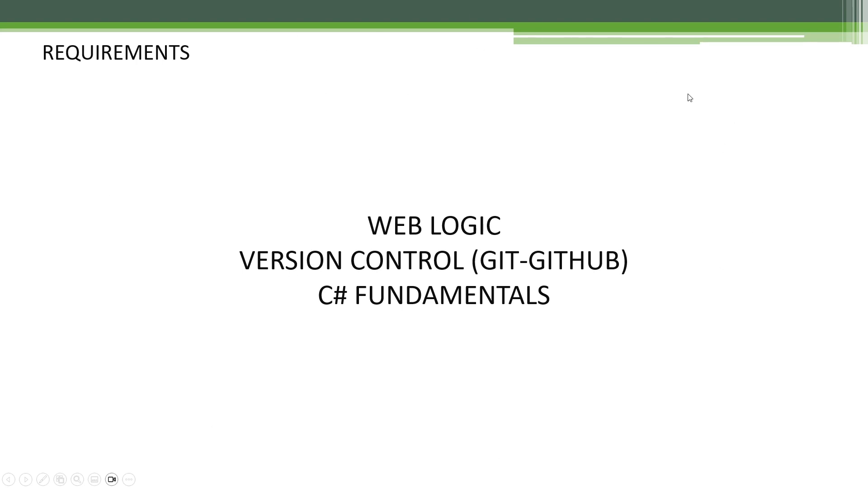
mouse_move(345, 312)
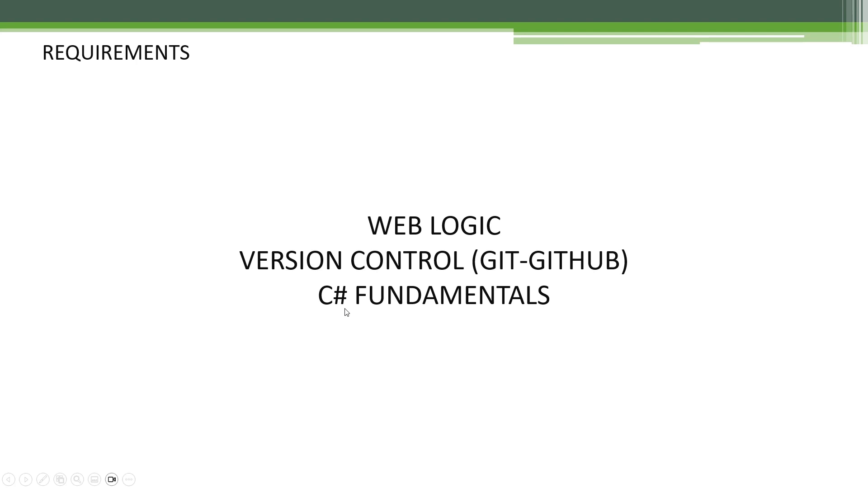
mouse_move(306, 299)
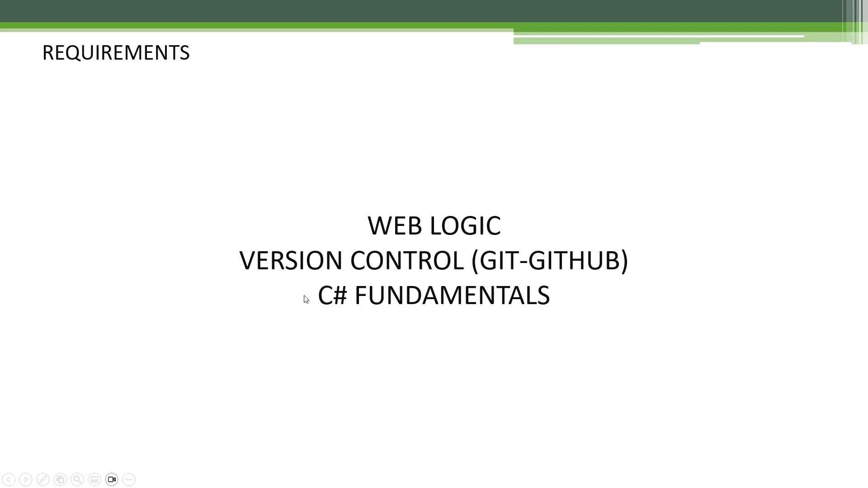
mouse_move(304, 306)
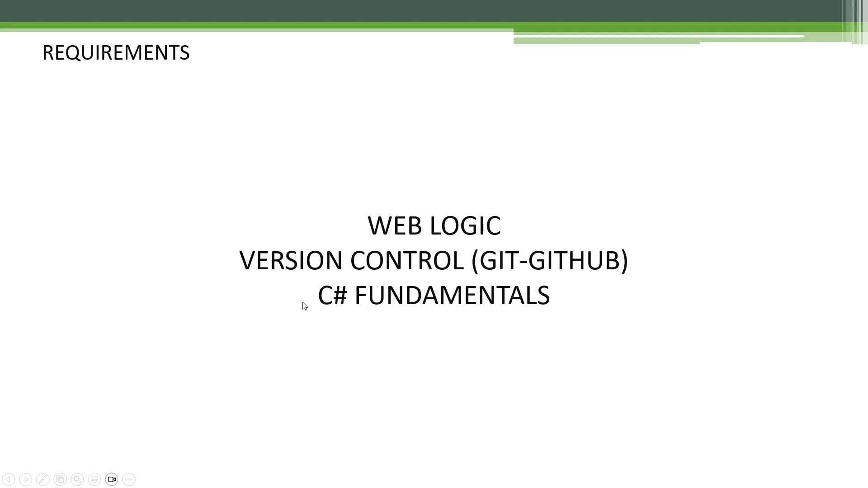
mouse_move(316, 317)
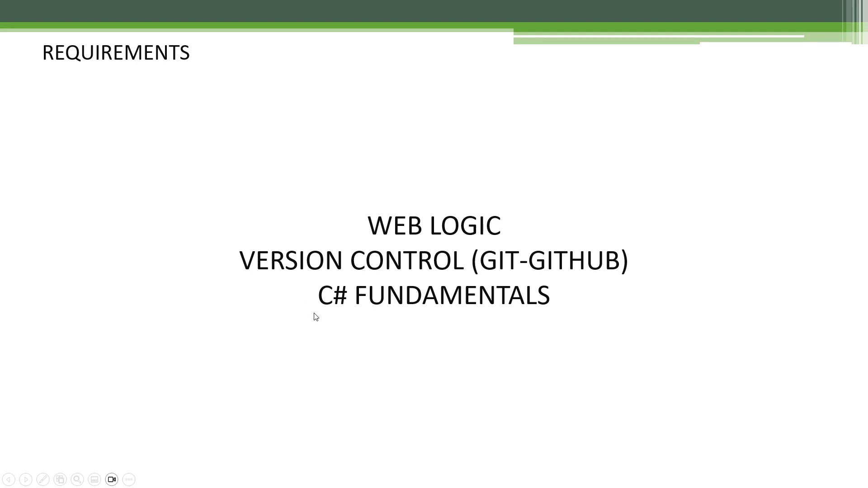
mouse_move(220, 300)
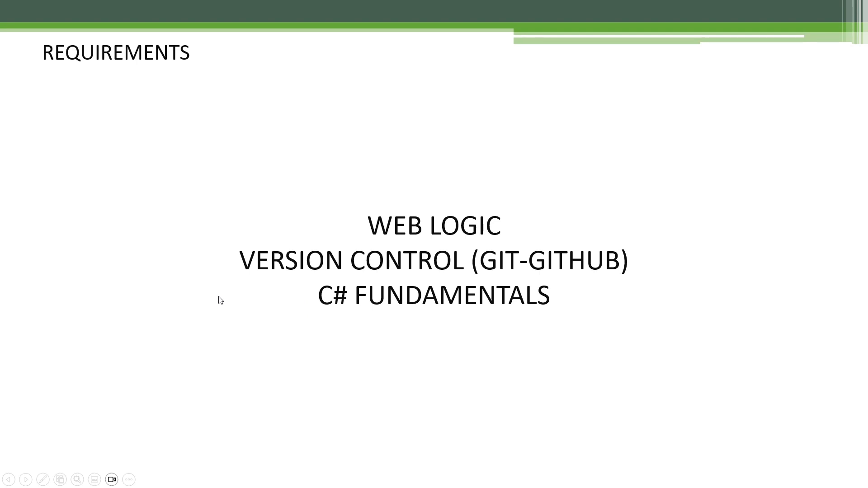
mouse_move(553, 252)
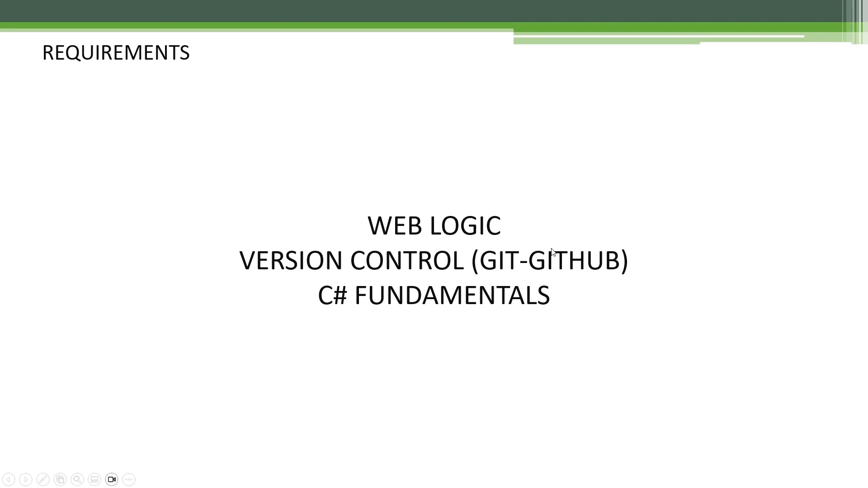
mouse_move(627, 280)
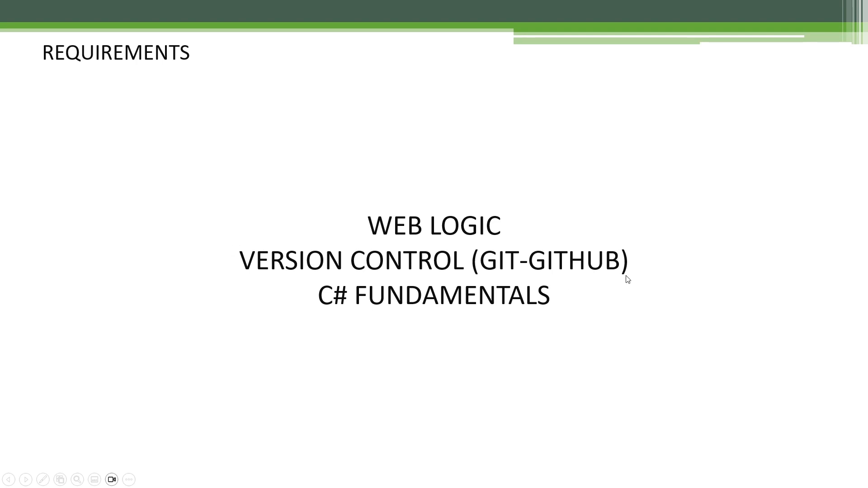
mouse_move(634, 280)
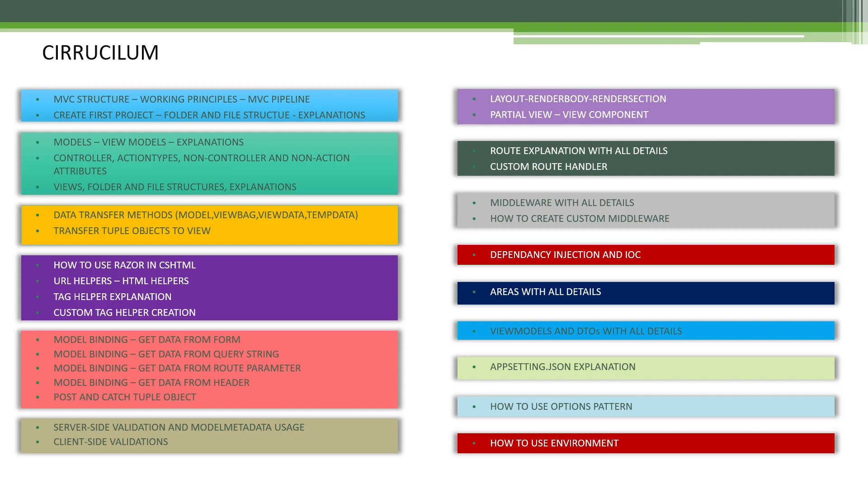
mouse_move(64, 100)
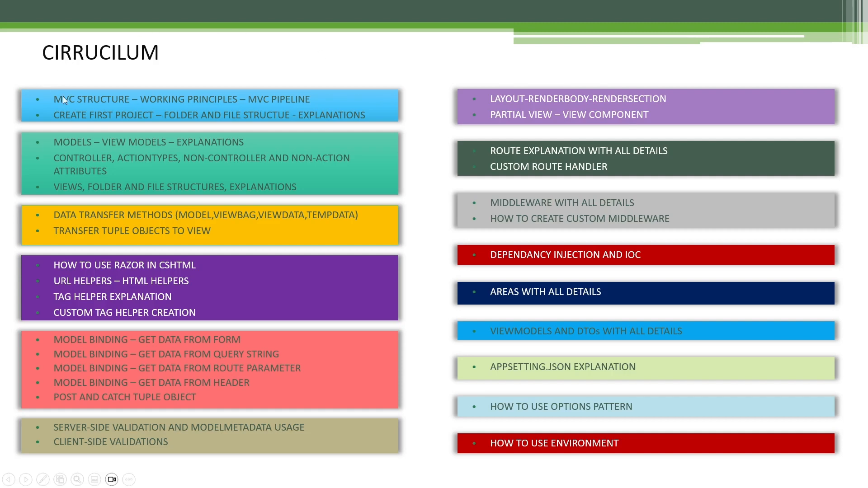
mouse_move(442, 220)
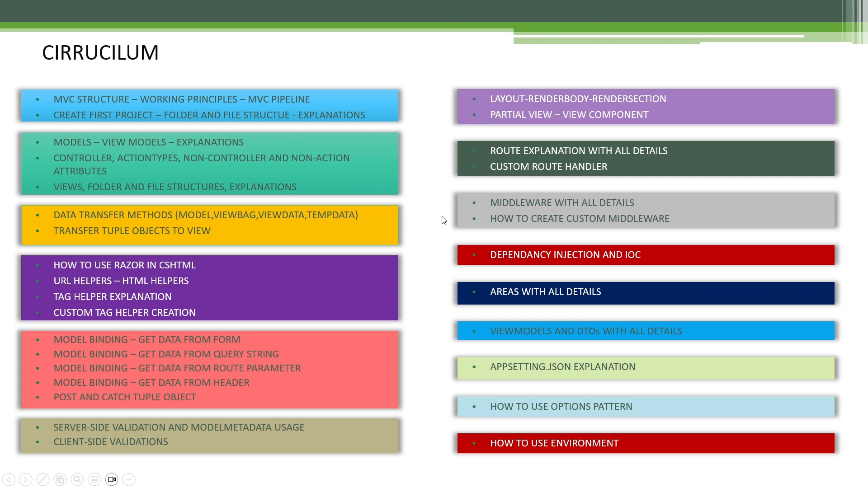
mouse_move(204, 130)
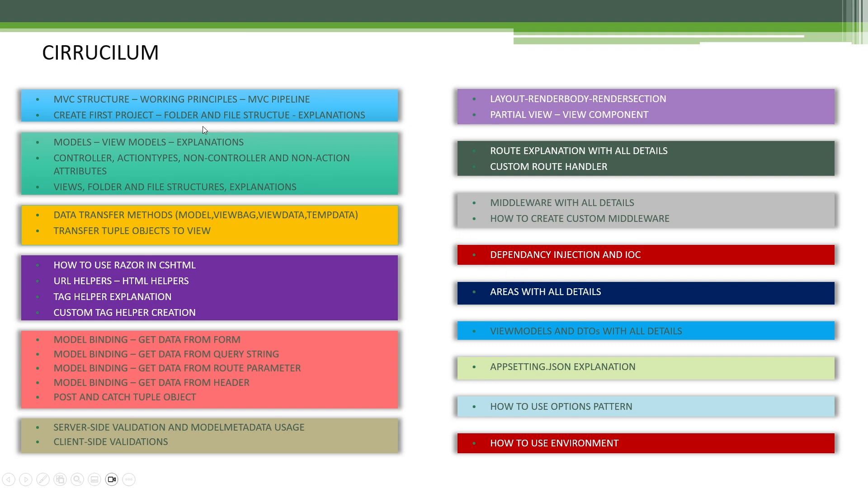
mouse_move(185, 177)
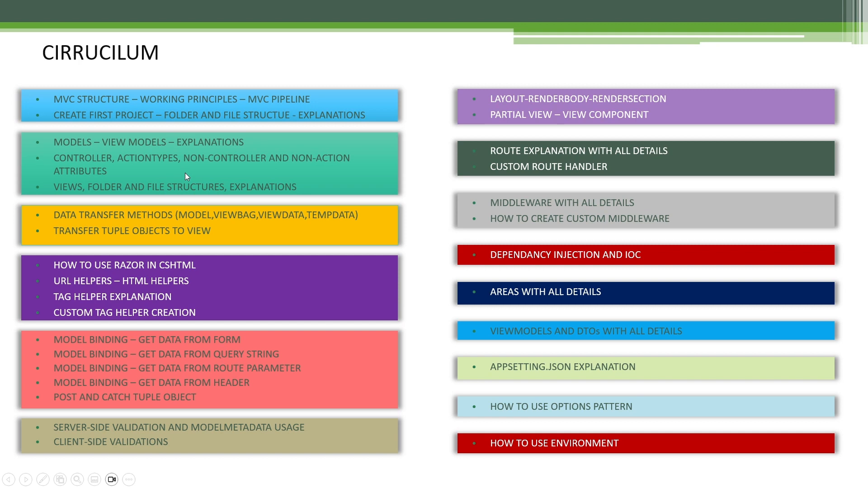
mouse_move(140, 227)
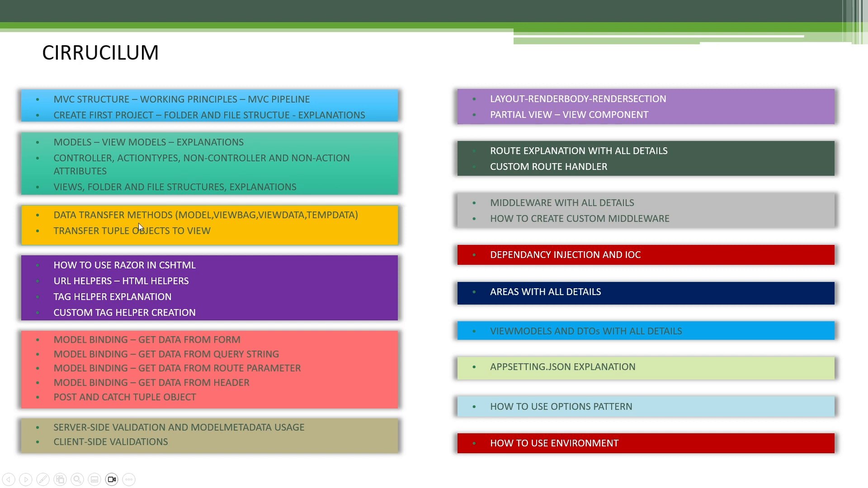
mouse_move(304, 373)
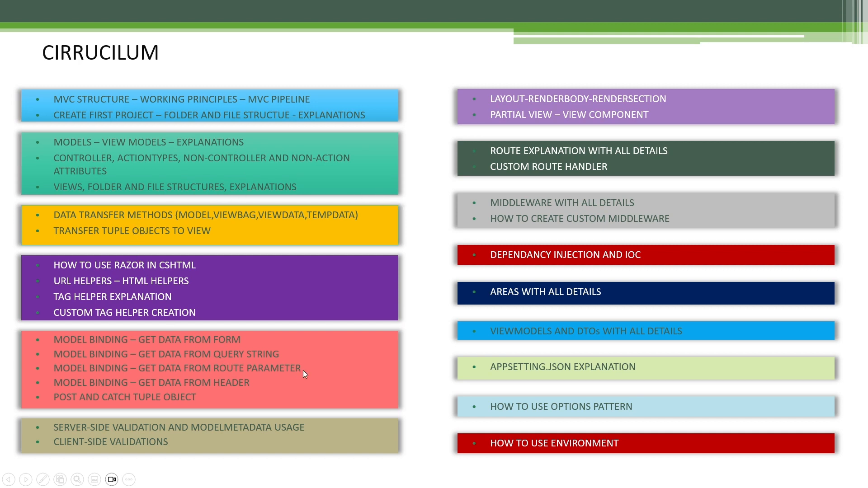
mouse_move(417, 366)
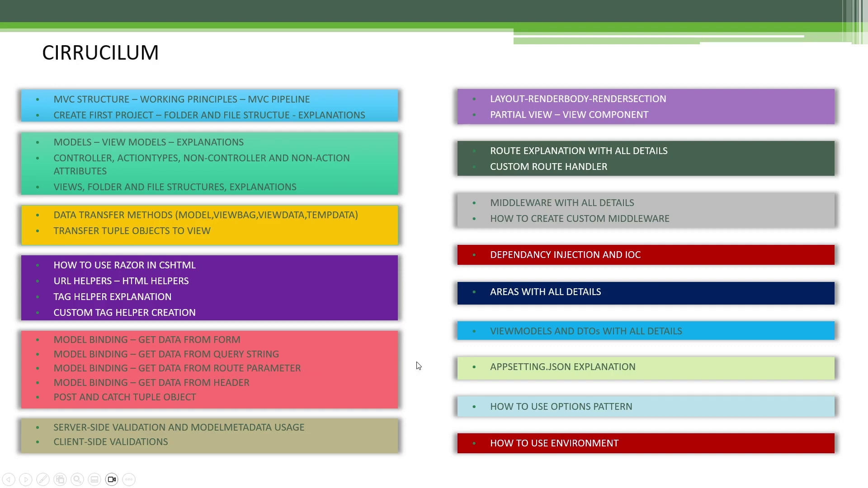
mouse_move(432, 94)
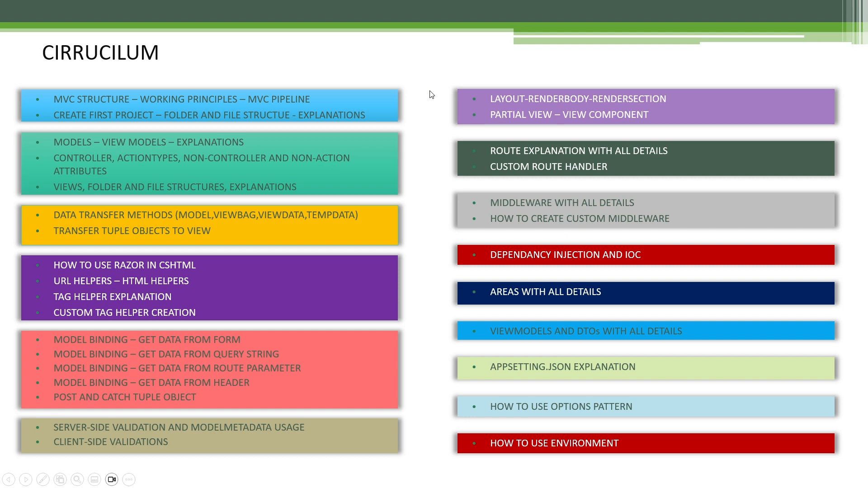